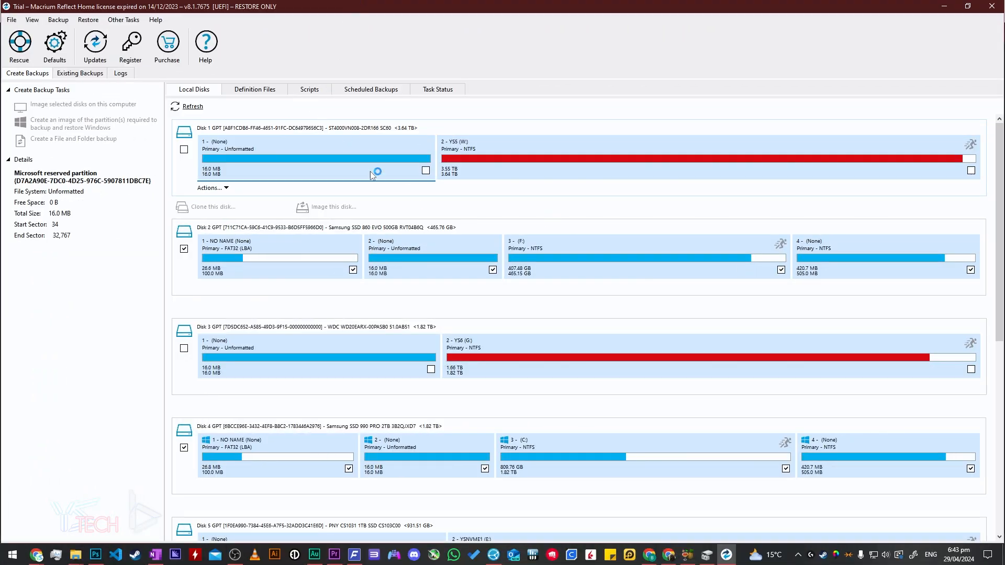
# Check for updates, bringing up the release notes for version 8.1.7909
pyautogui.click(94, 41)
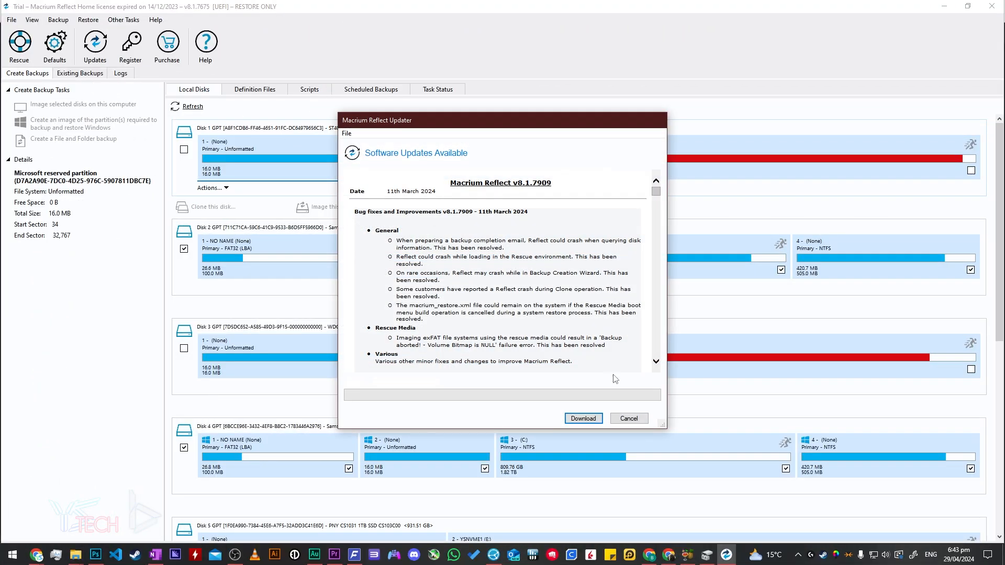
# Cancel the update offer, view Disk 3's actions and browse the disk list down to the Seagate Expansion Desk
pyautogui.click(628, 419)
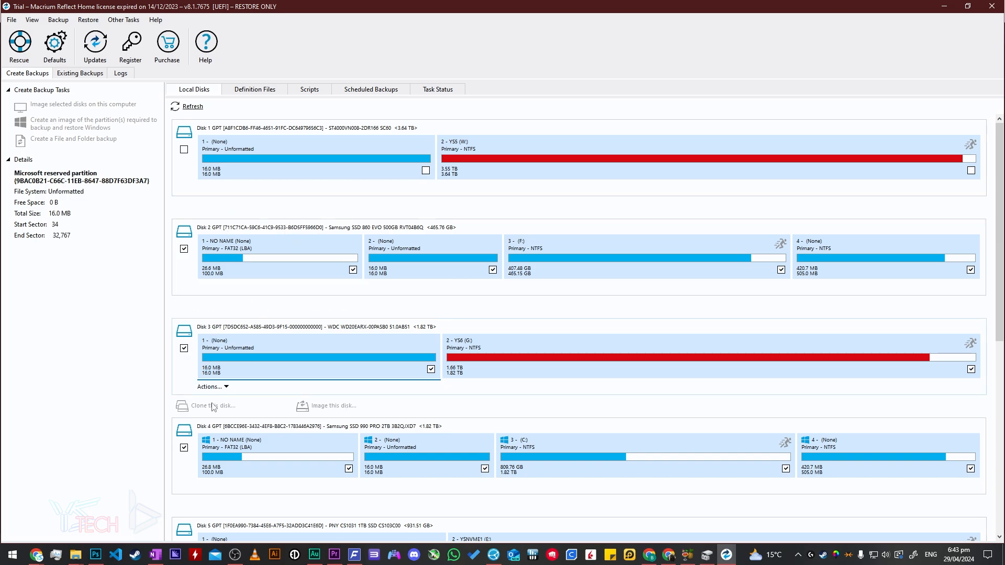
pyautogui.click(210, 388)
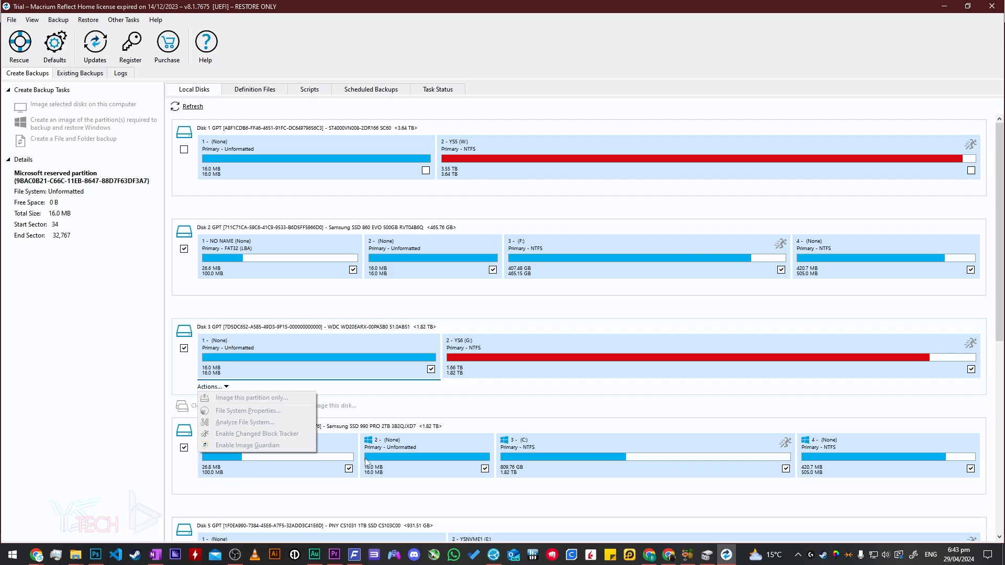
pyautogui.scroll(-3)
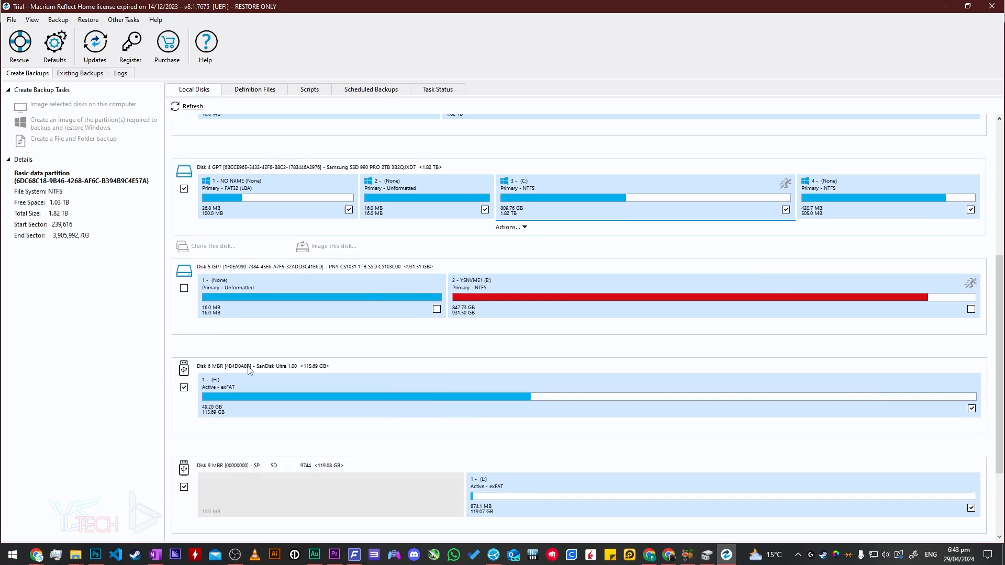
pyautogui.scroll(-3)
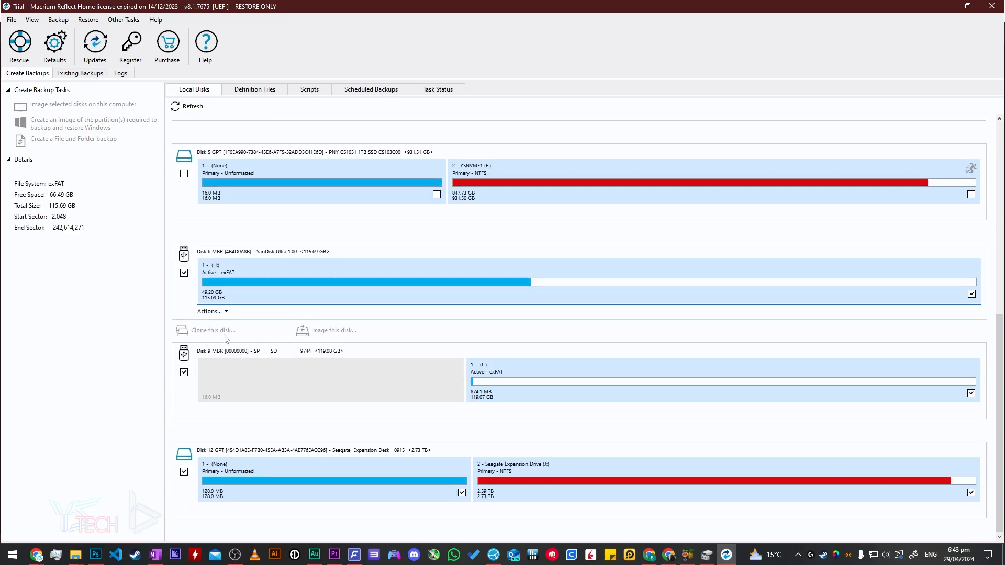